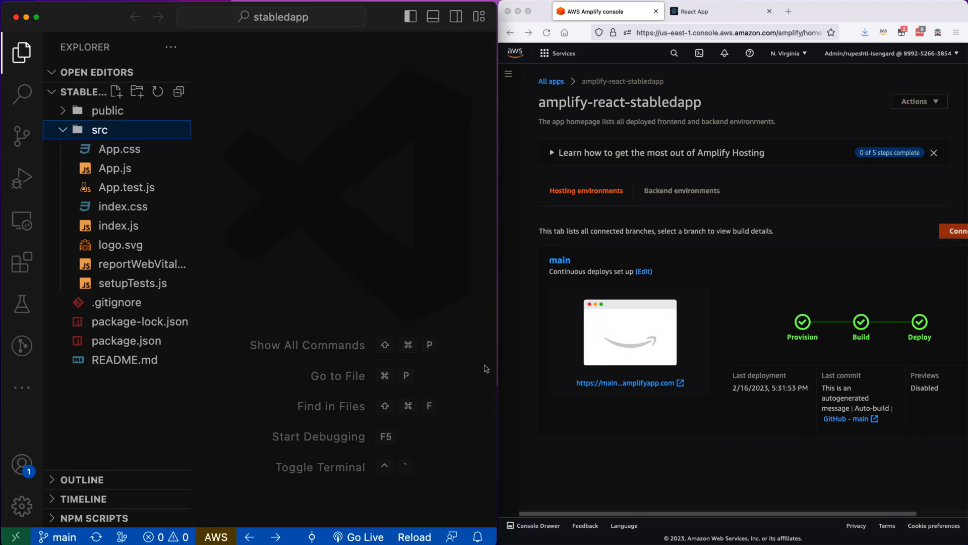
mouse_move(487, 364)
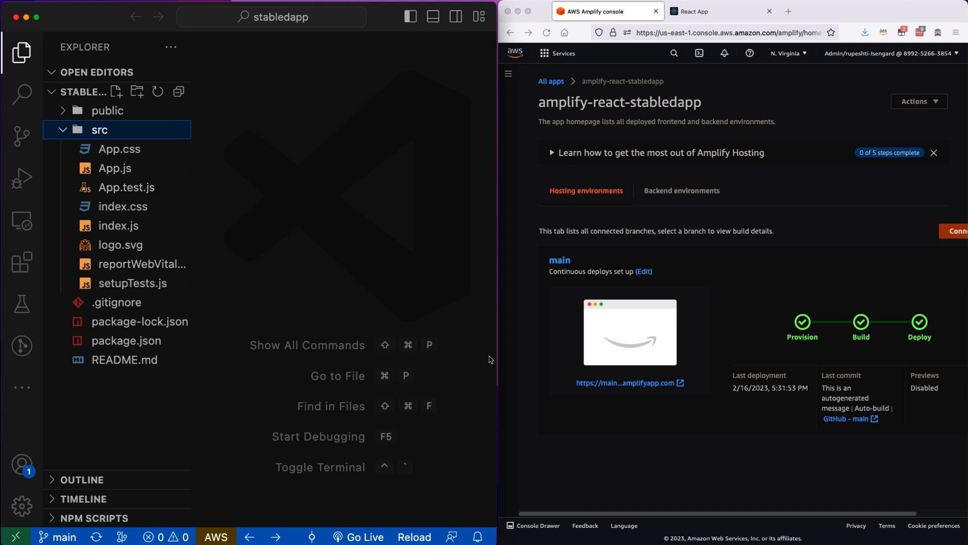
mouse_move(492, 360)
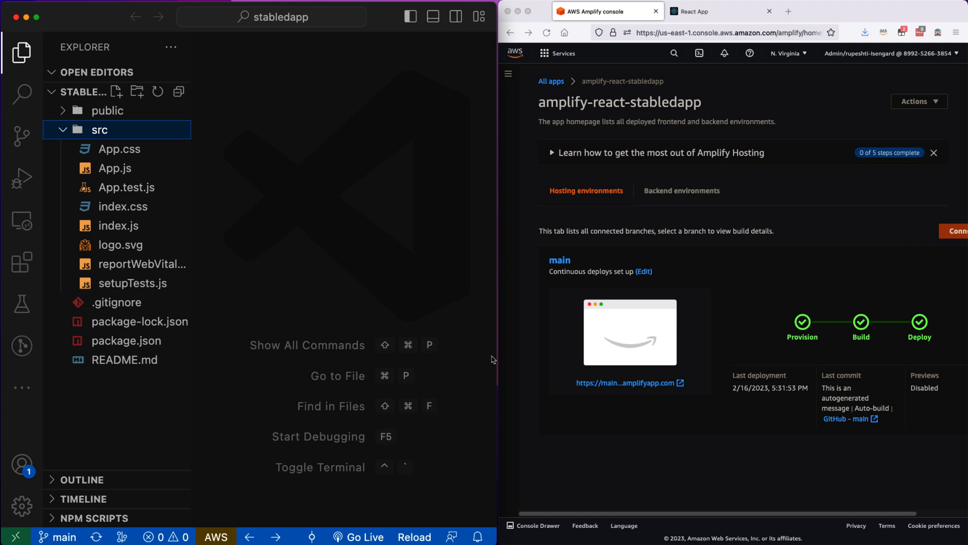
mouse_move(494, 358)
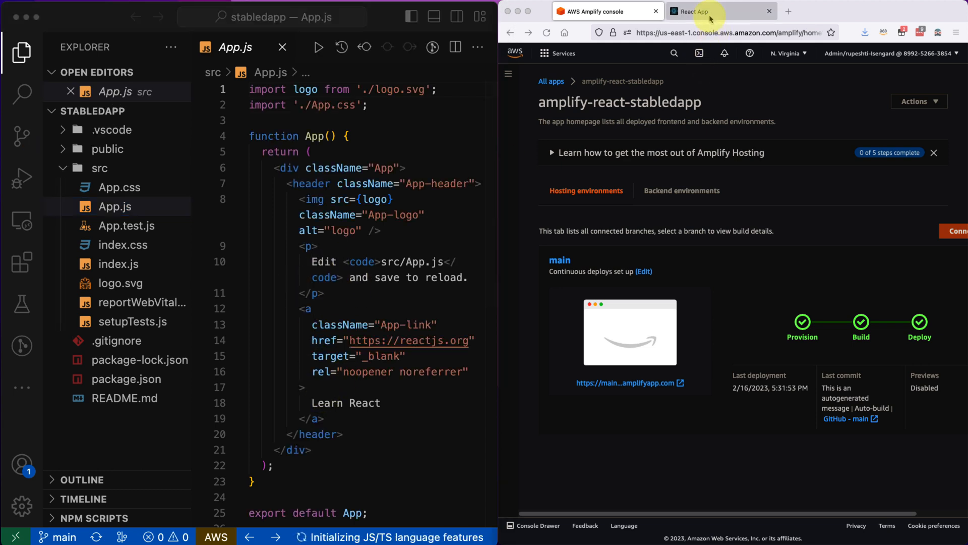
Open src/App.js in the editor to view the React component markup
left_click(697, 11)
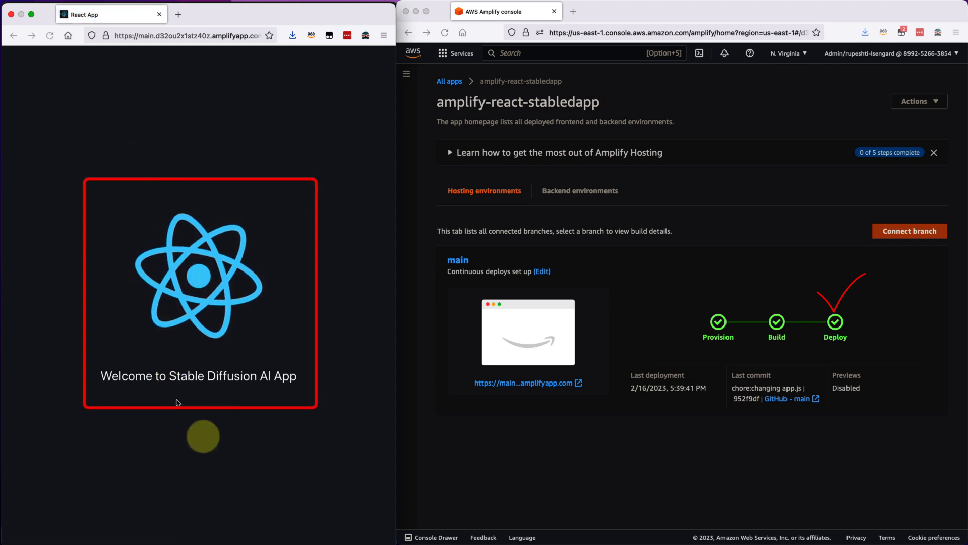
Select the 'Welcome to Stable Diffusion AI App' heading on the live Amplify site
triple_click(198, 376)
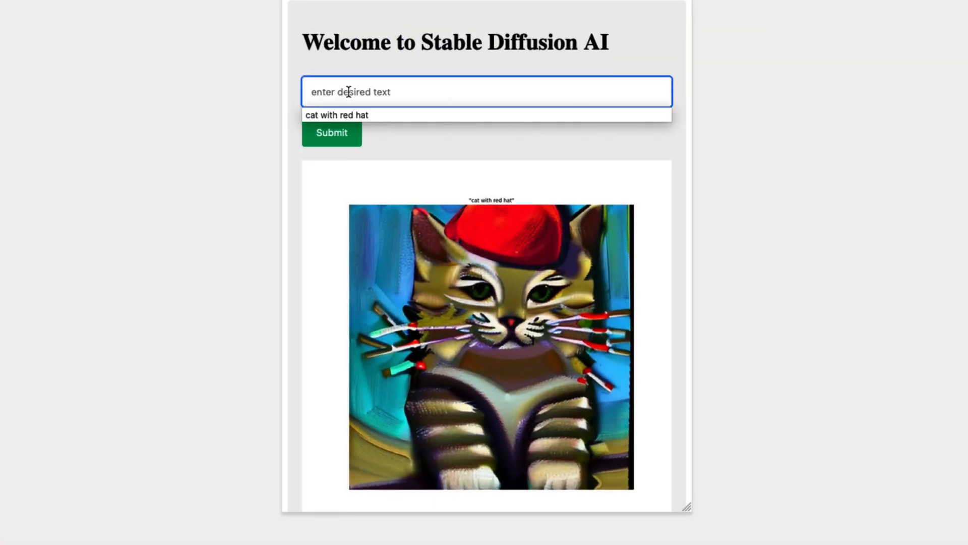
Enter the new prompt 'dog with' in the text field
type("dog with")
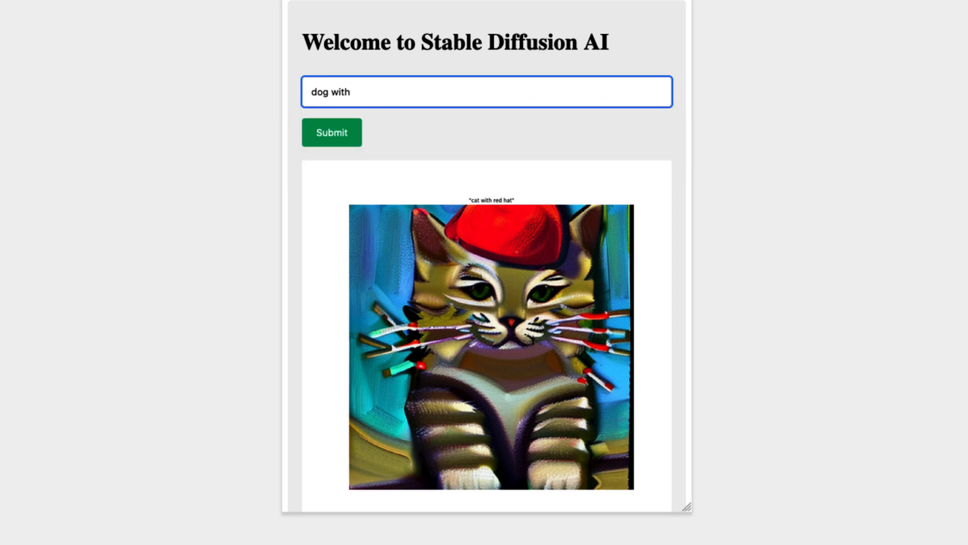